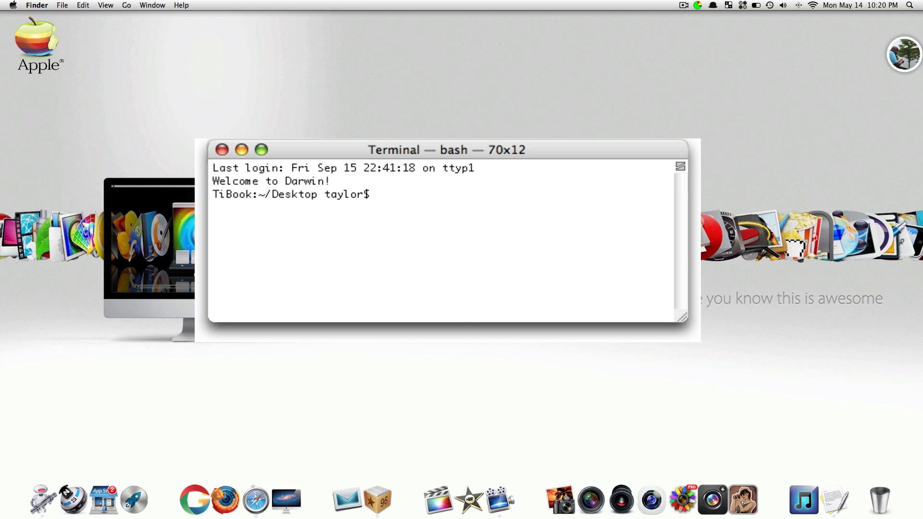
Switch from the Terminal bash session to Safari showing its Top Sites page.
left_click(222, 150)
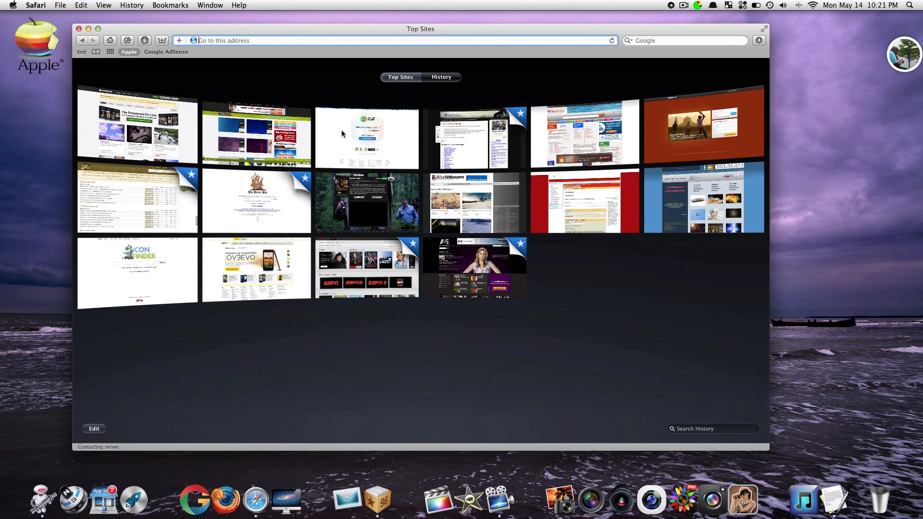
Close Safari to reveal the desktop with arrows marking the Dock spacer gaps.
left_click(441, 77)
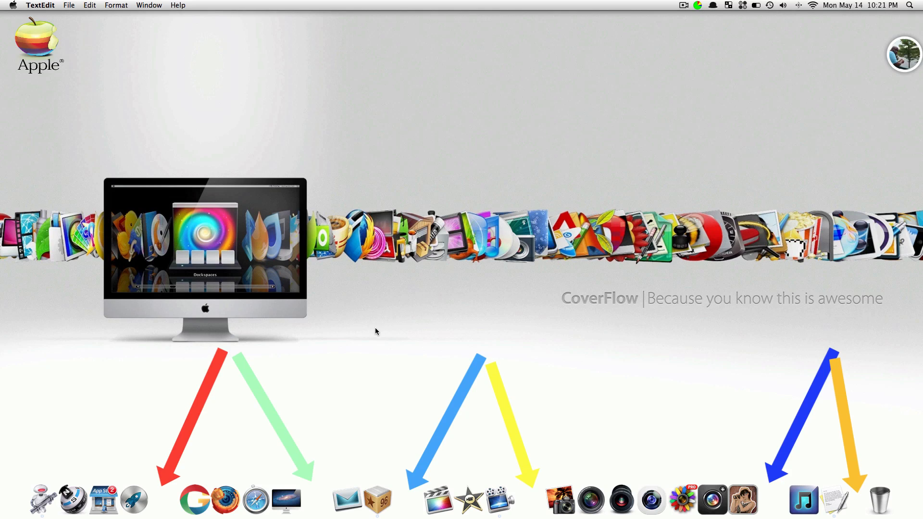
mouse_move(324, 487)
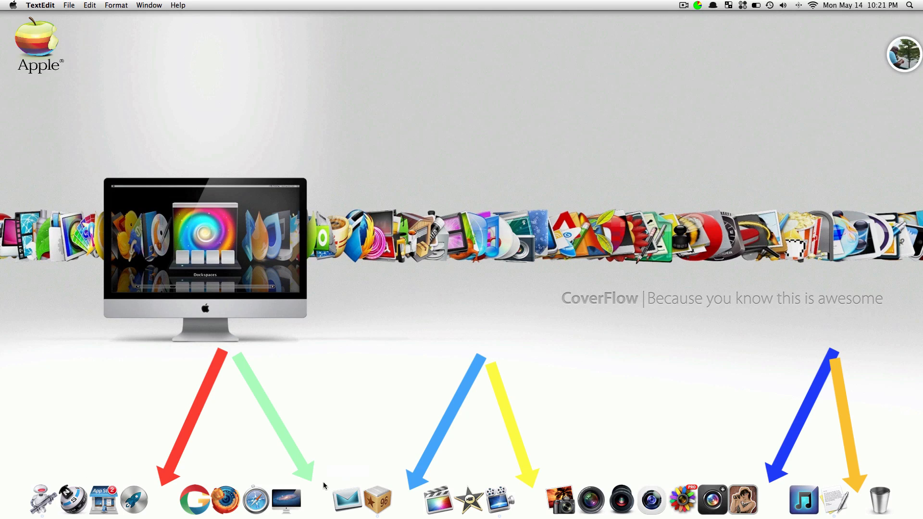
mouse_move(471, 500)
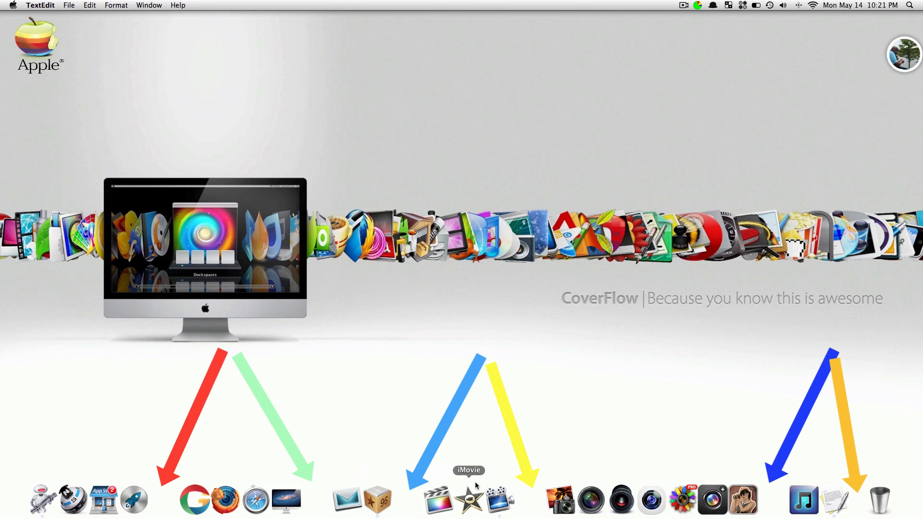
mouse_move(256, 499)
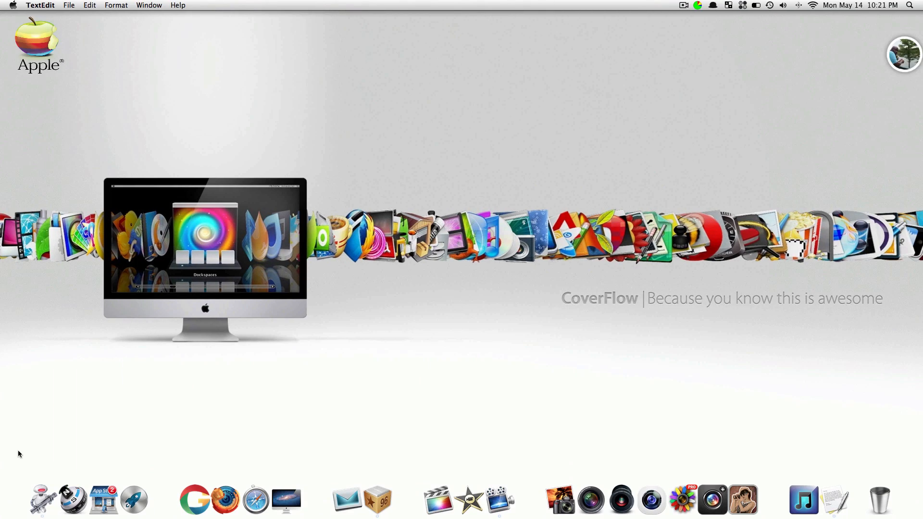
mouse_move(34, 135)
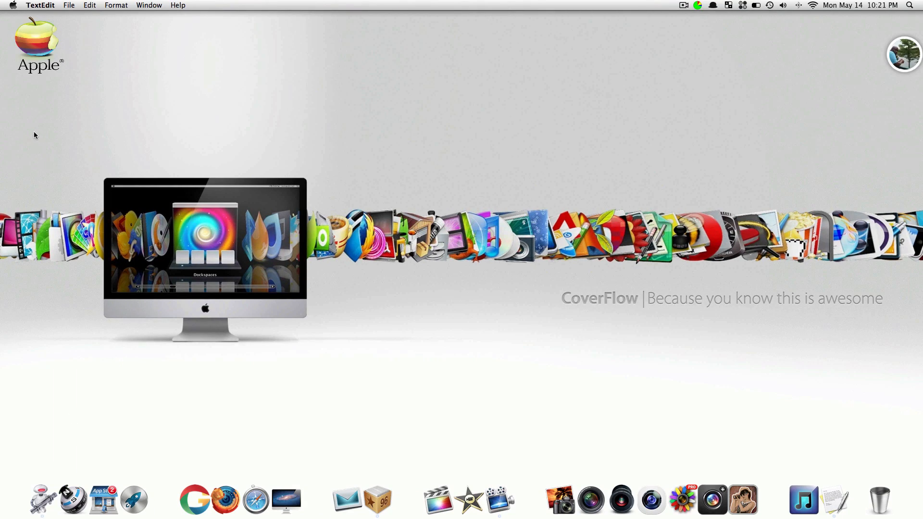
mouse_move(633, 100)
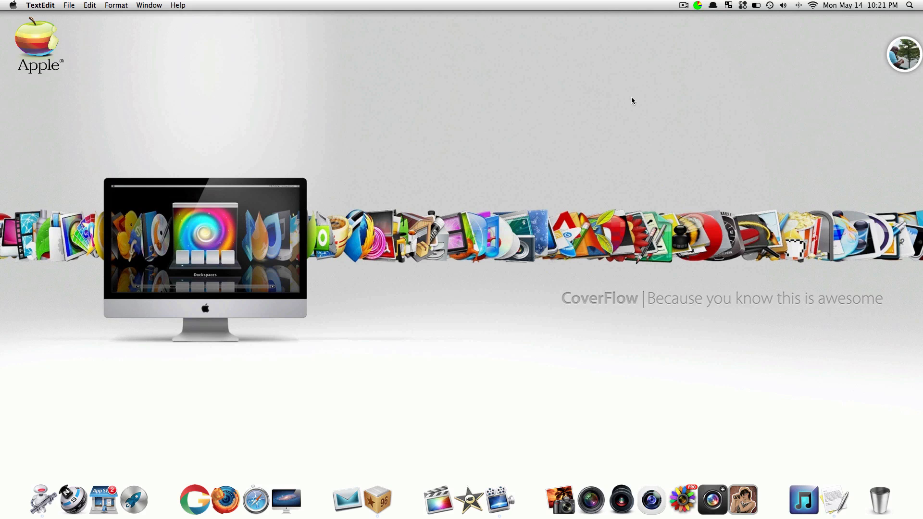
mouse_move(609, 103)
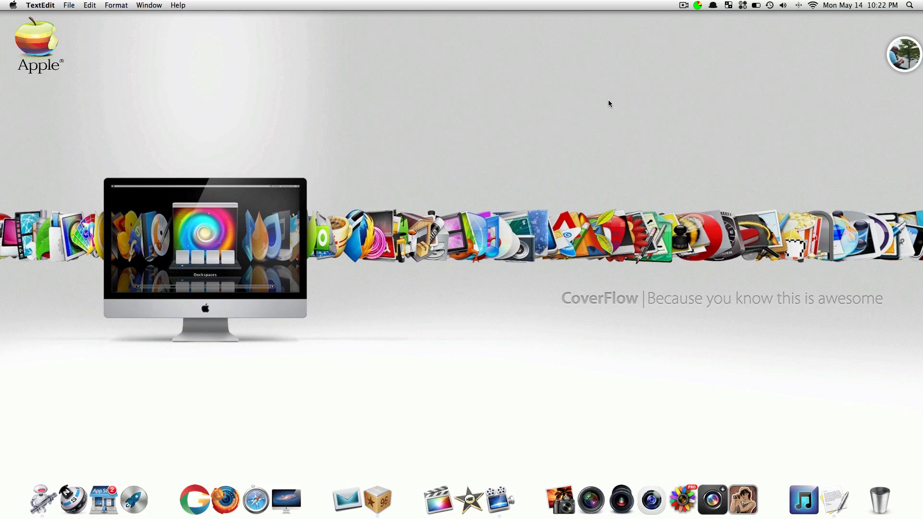
mouse_move(555, 145)
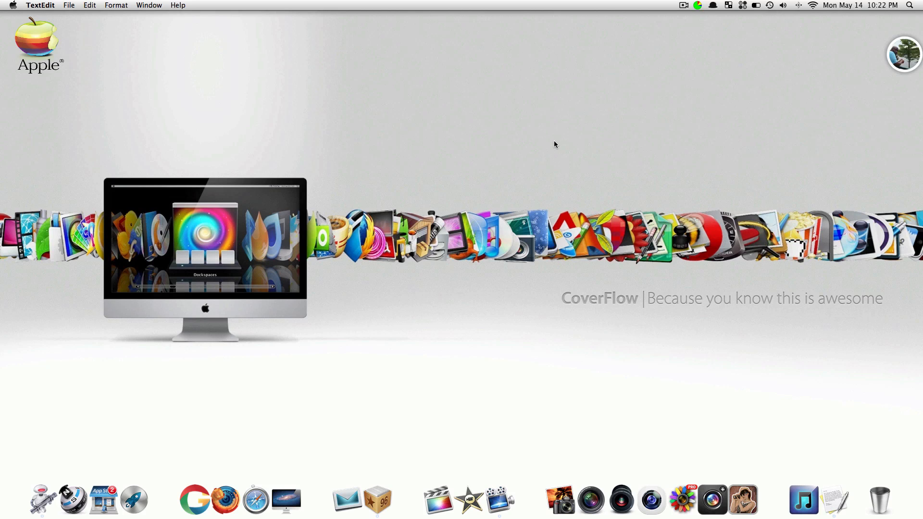
mouse_move(614, 11)
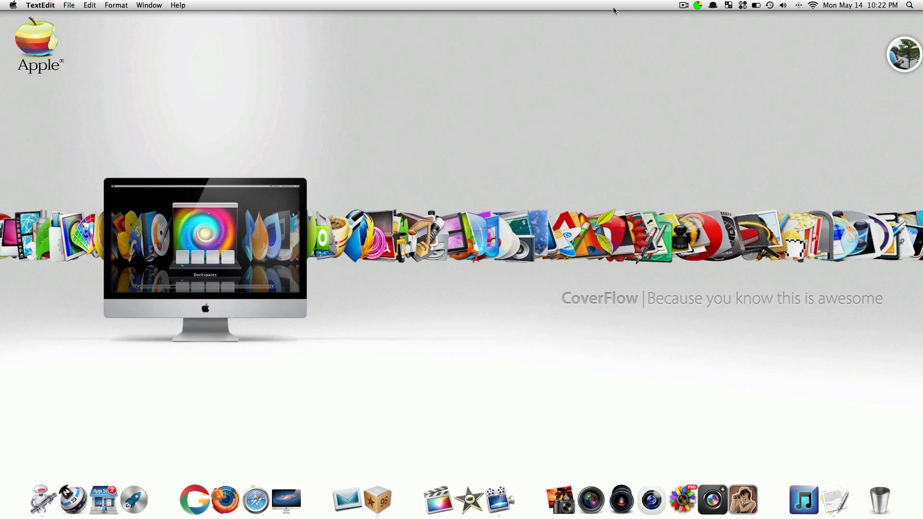
mouse_move(154, 9)
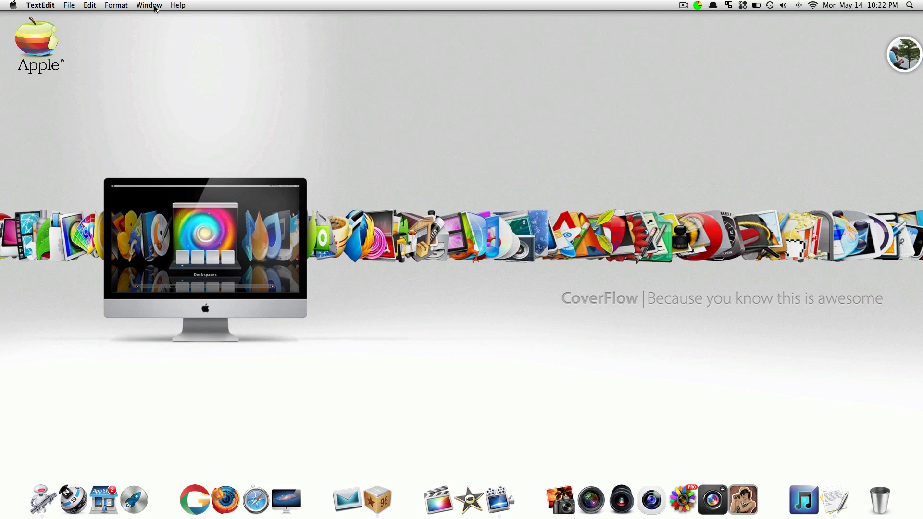
mouse_move(277, 14)
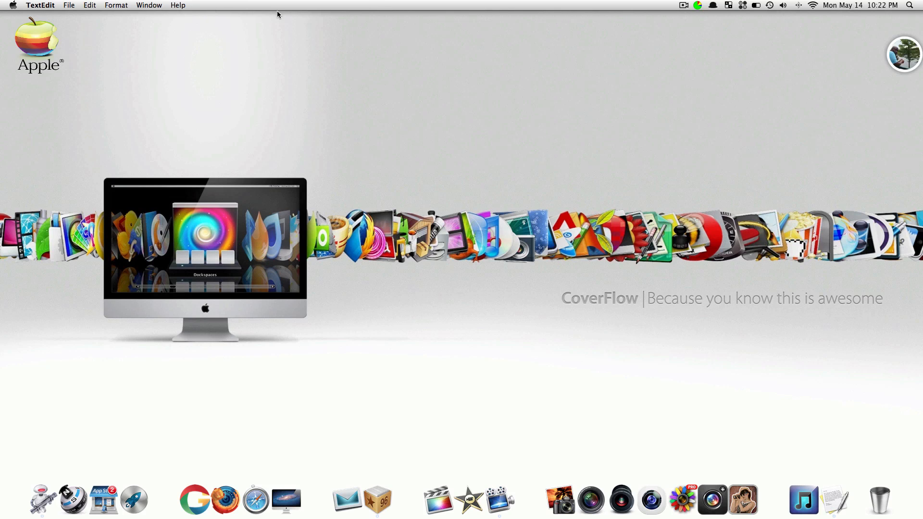
mouse_move(285, 45)
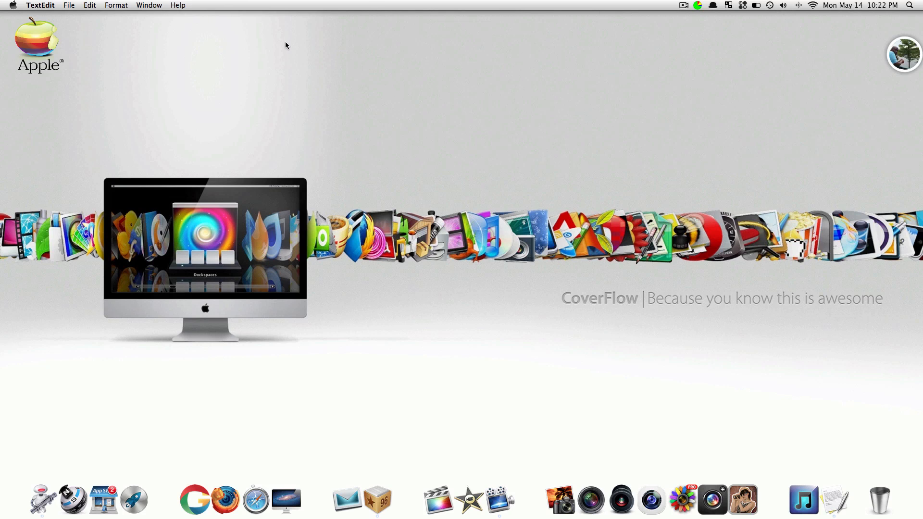
mouse_move(286, 270)
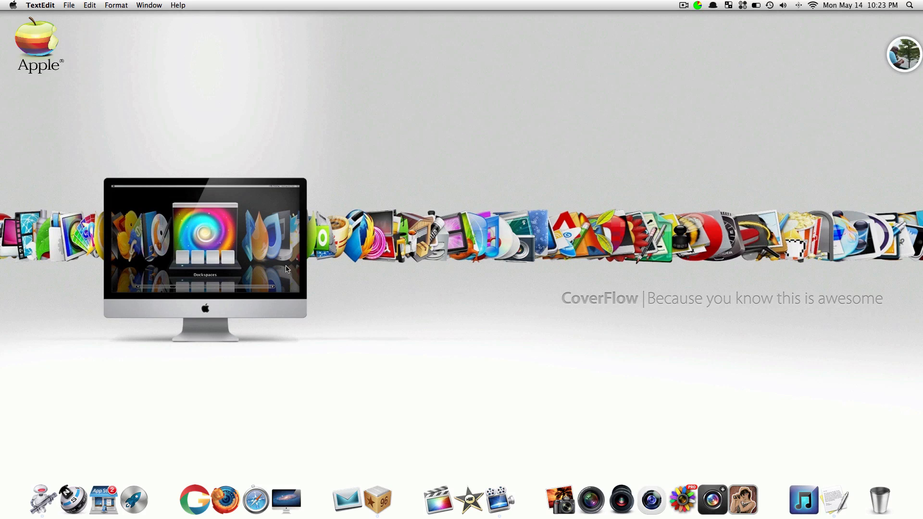